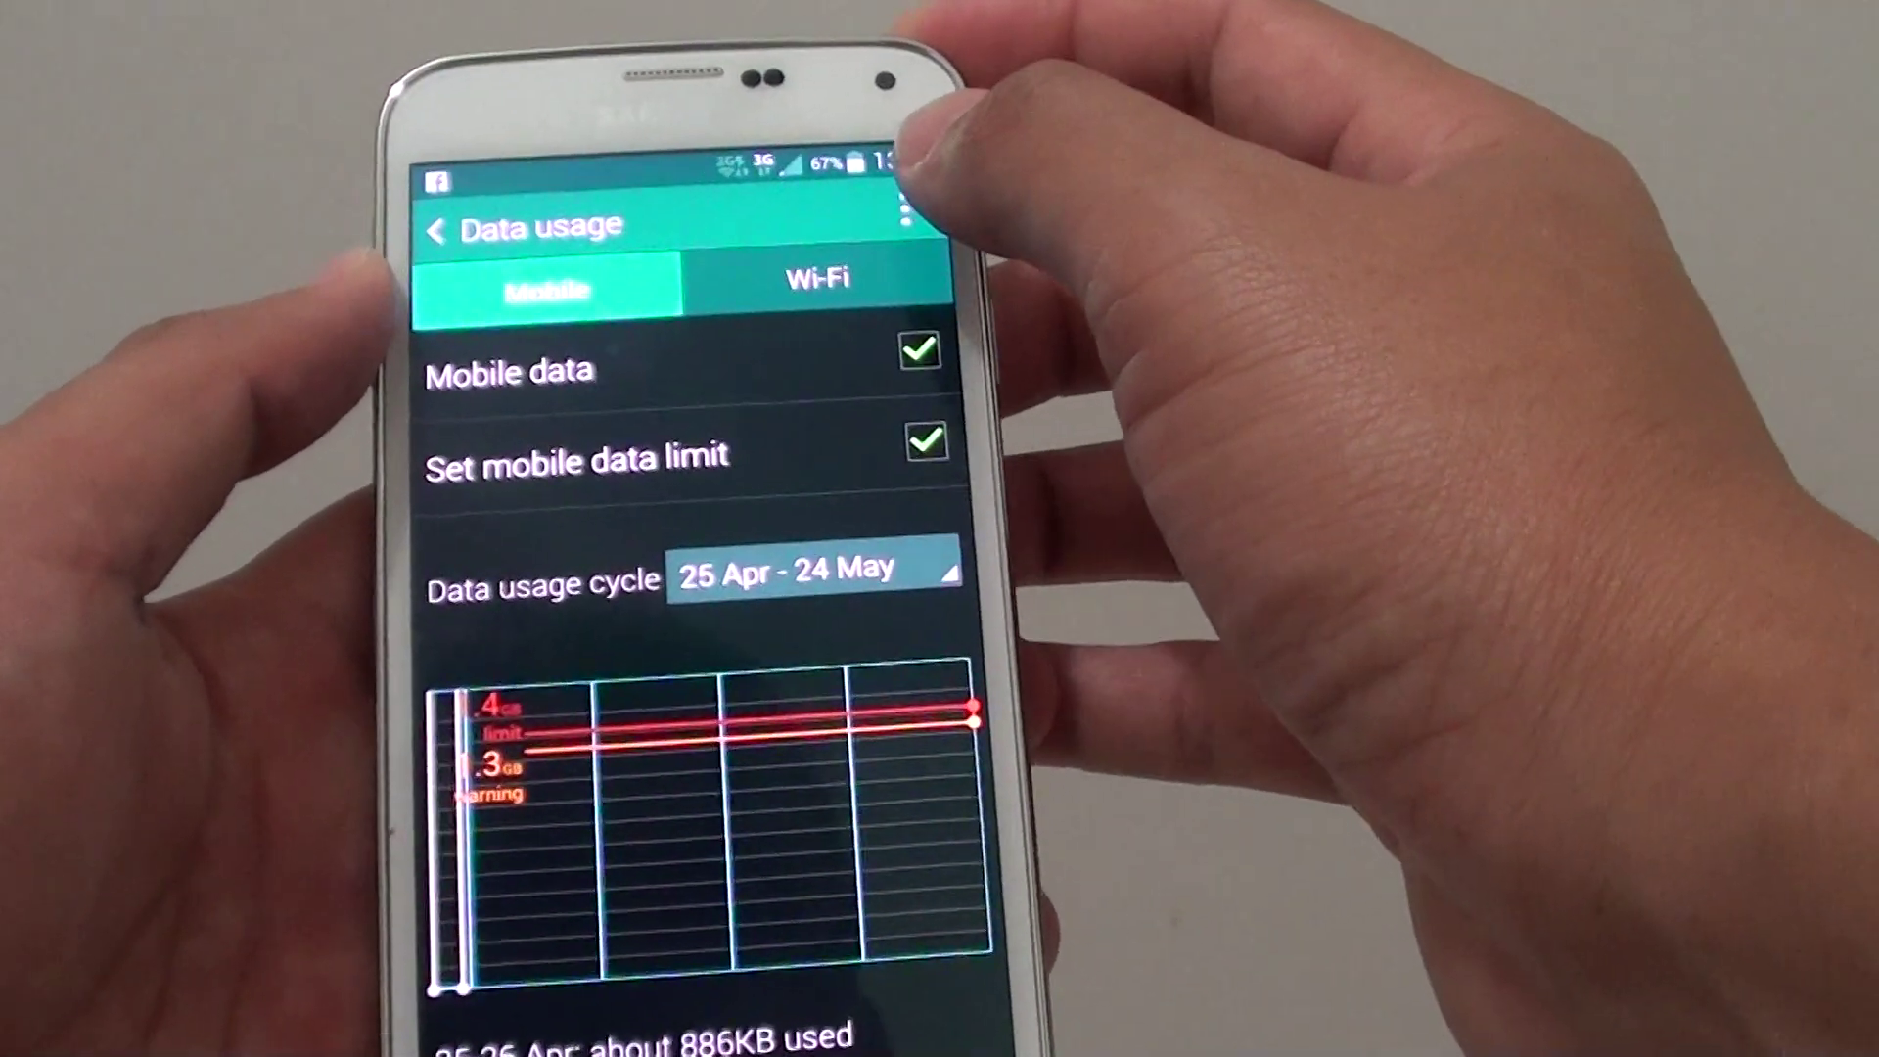
# Open the Data usage overflow menu to reveal Data roaming and Restrict background data.
pyautogui.click(908, 217)
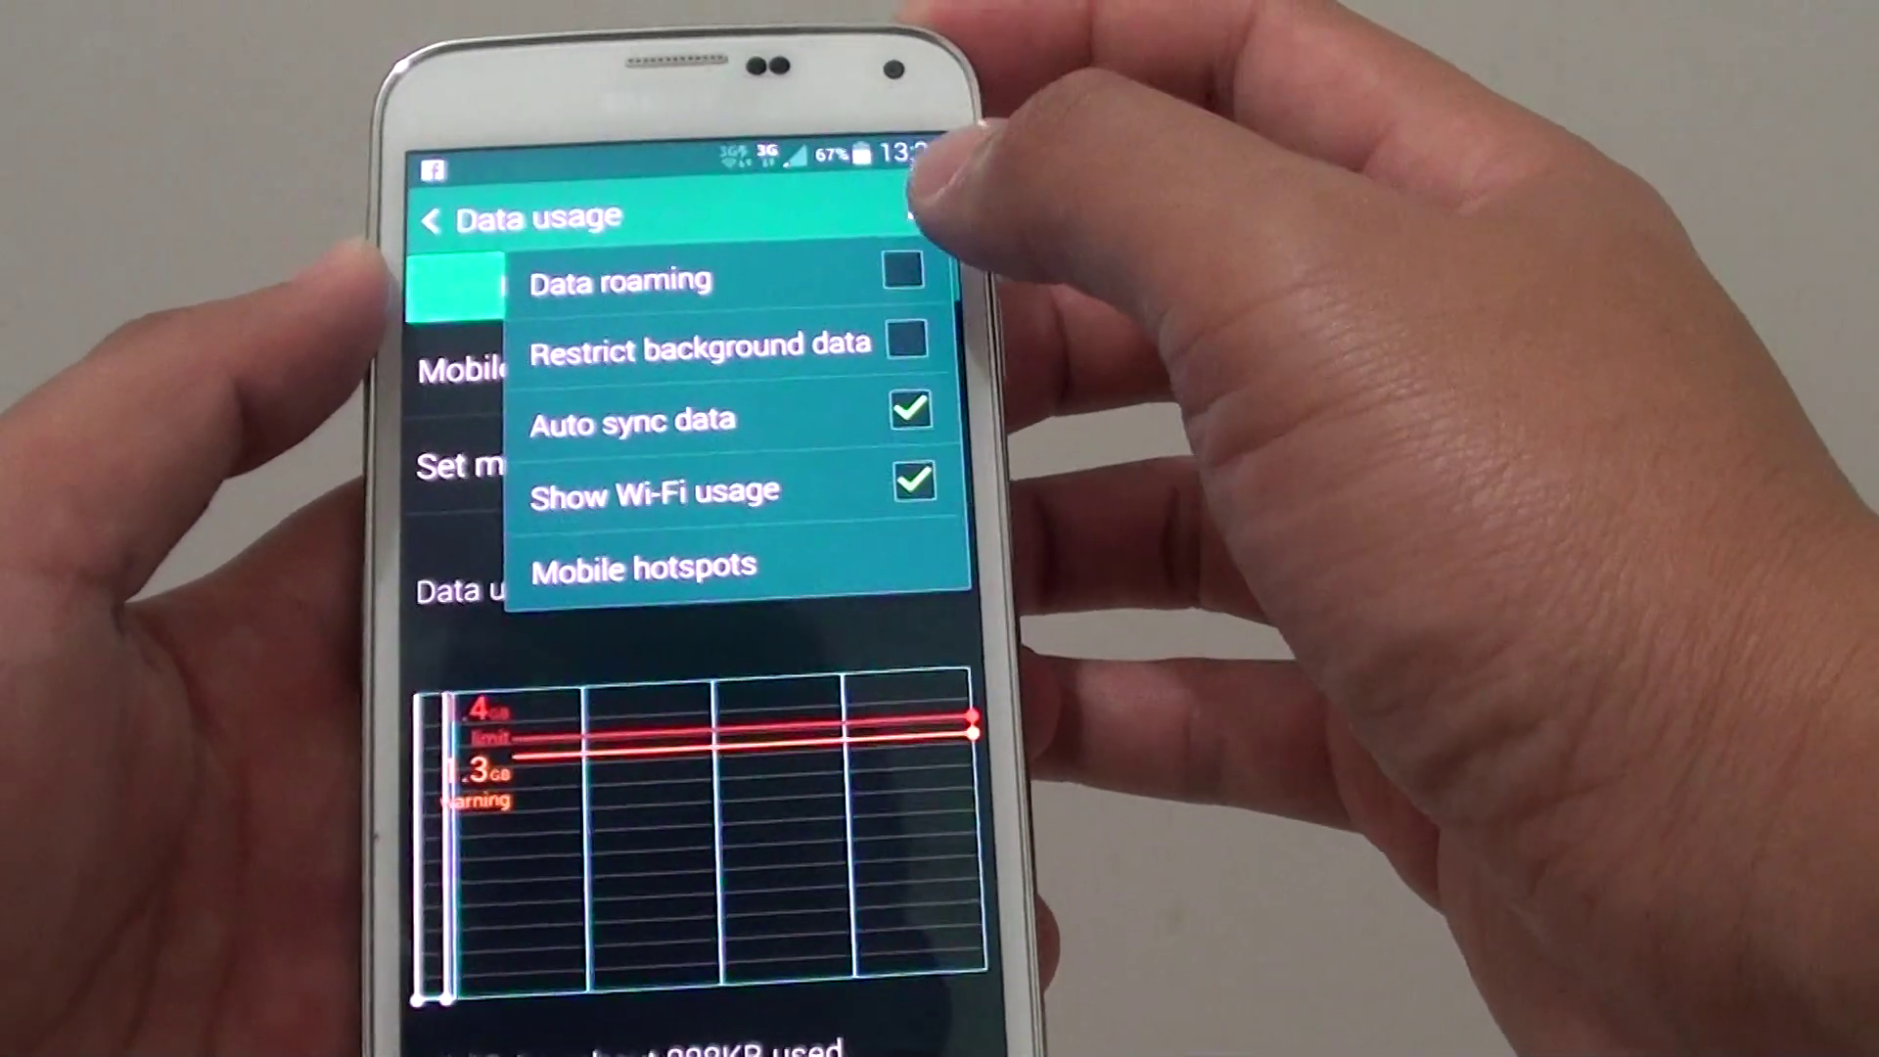